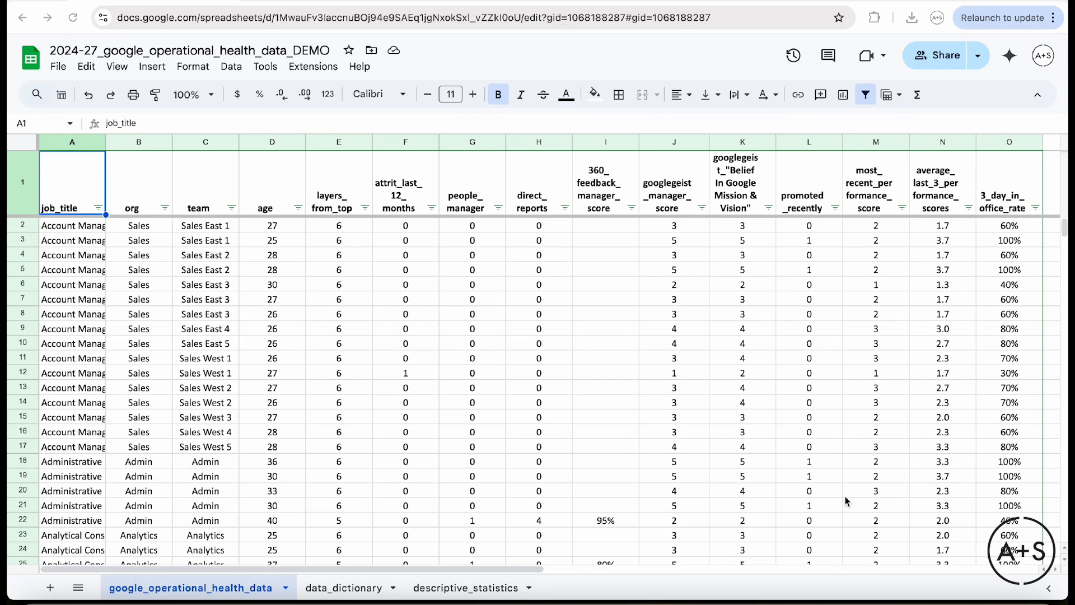
mouse_move(92, 214)
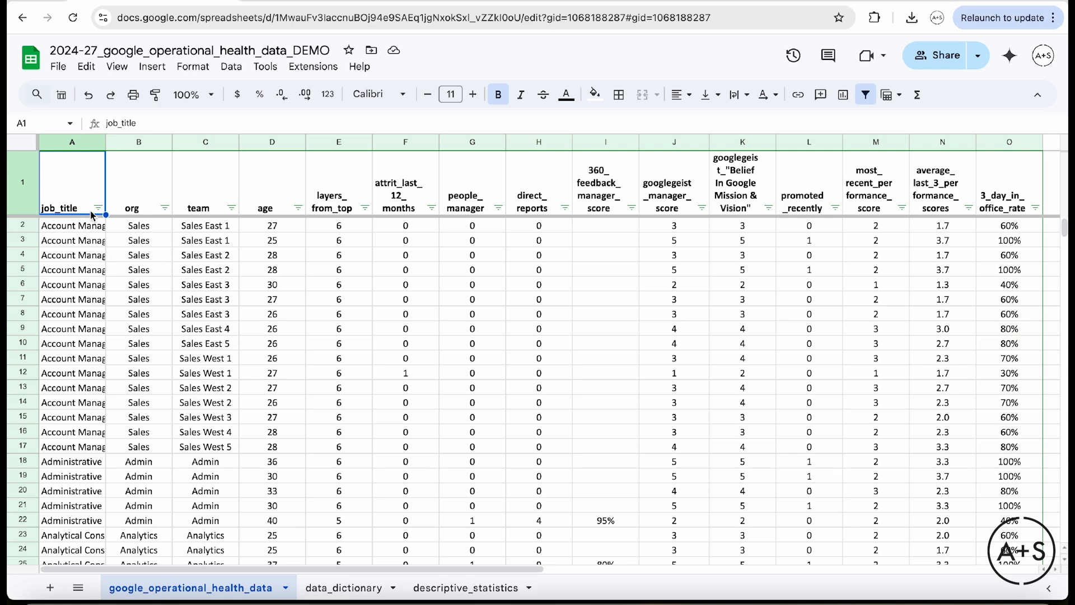
- Inspect the first employee's field values, then select the statistics table's Kurtosis and Skewness rows
scroll("down", 3)
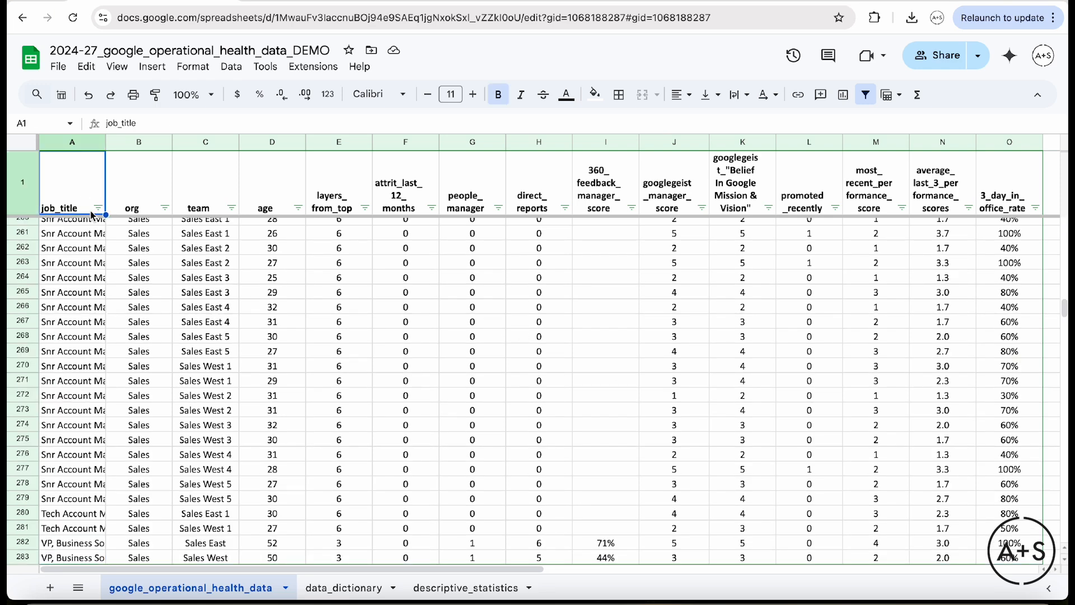
left_click(1009, 182)
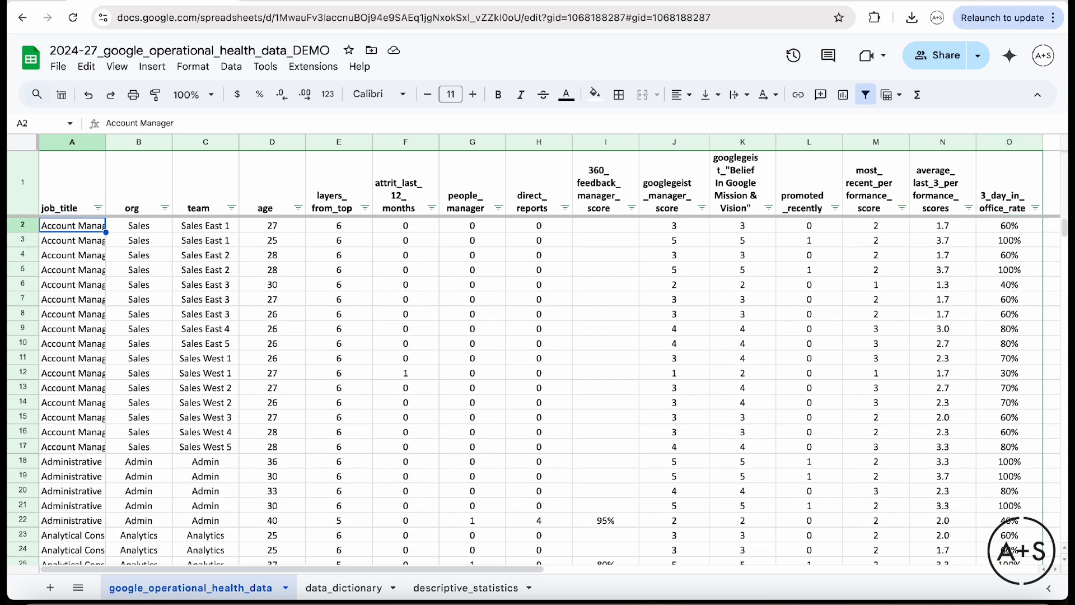
left_click(139, 225)
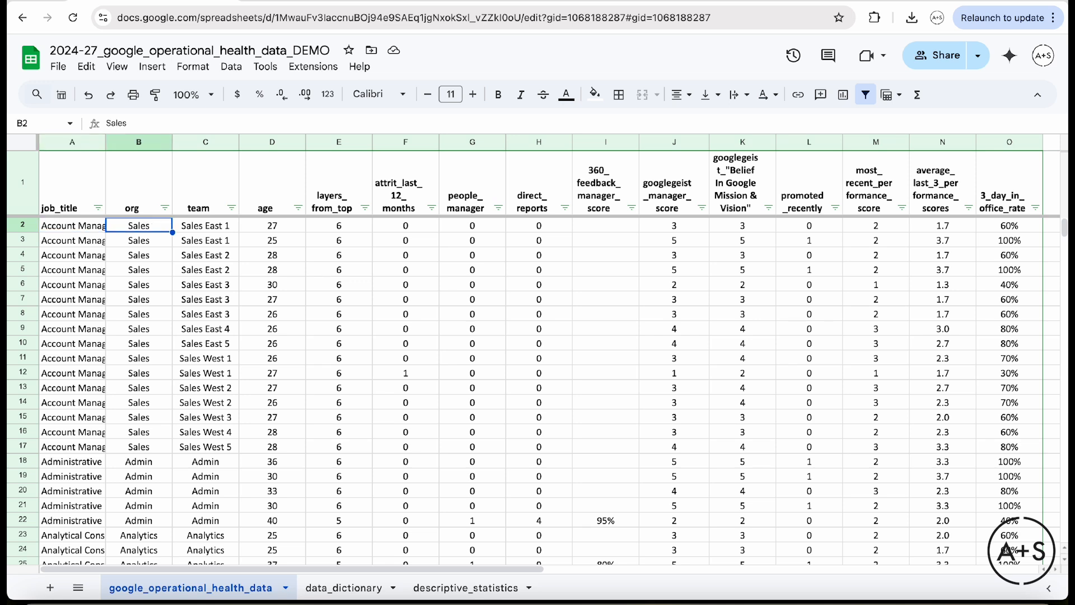
left_click(205, 225)
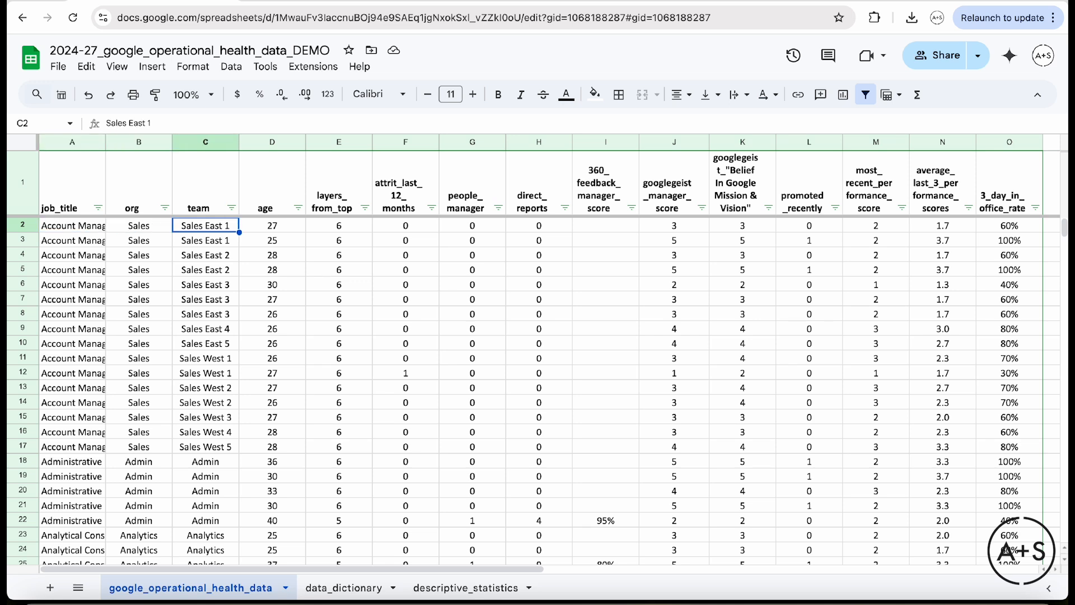
left_click(272, 225)
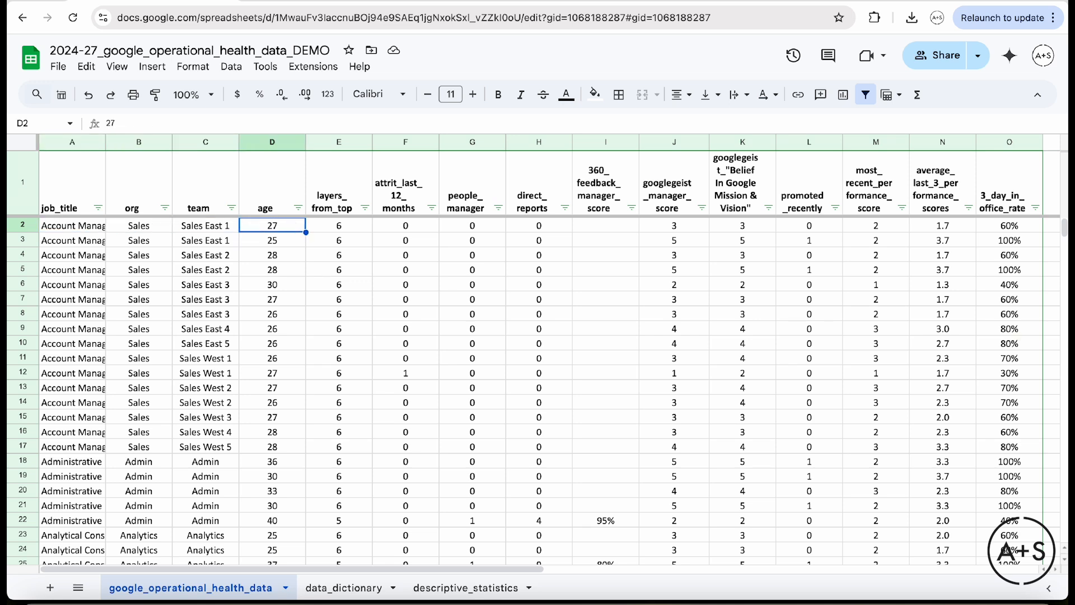
left_click(338, 225)
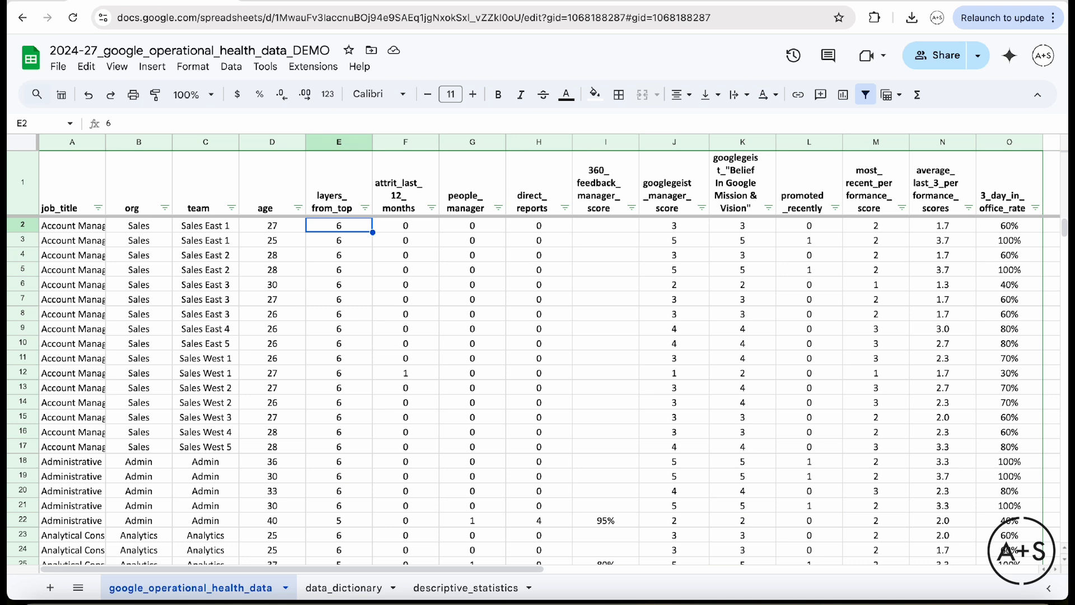
left_click(404, 225)
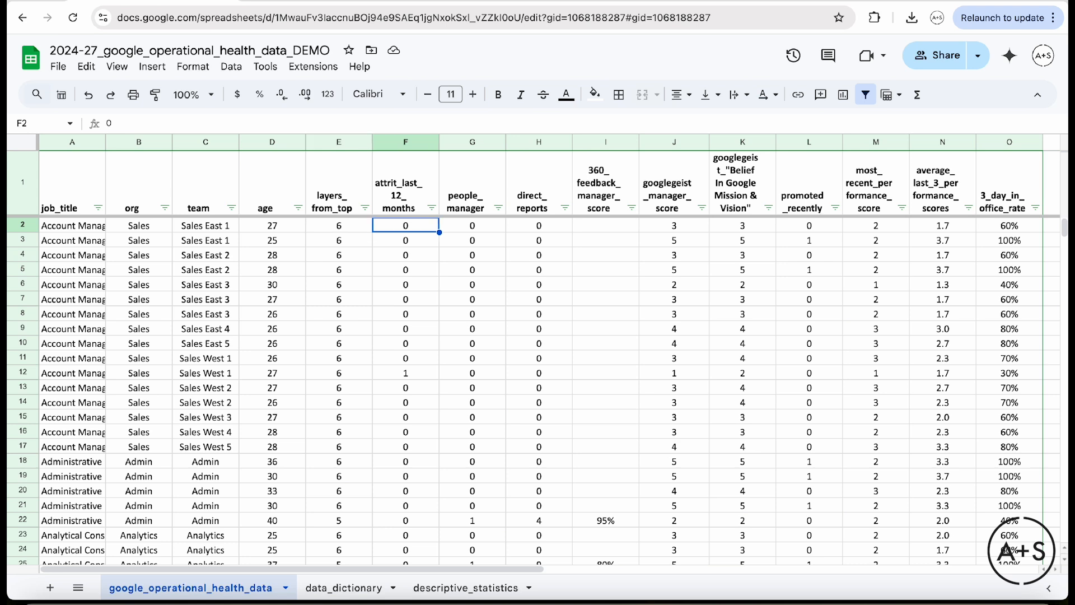
left_click(471, 225)
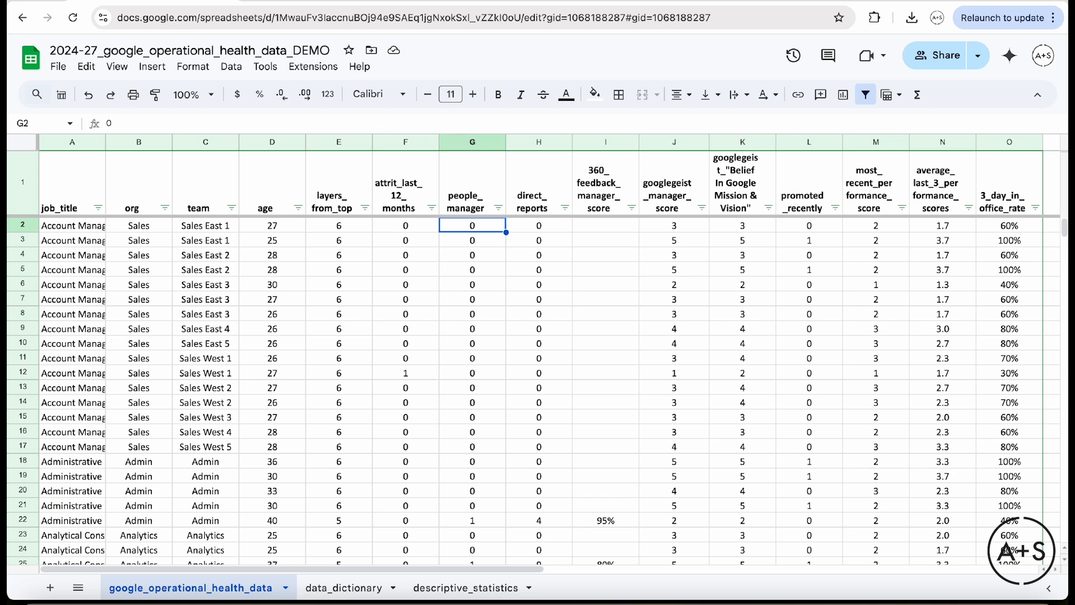
left_click(538, 225)
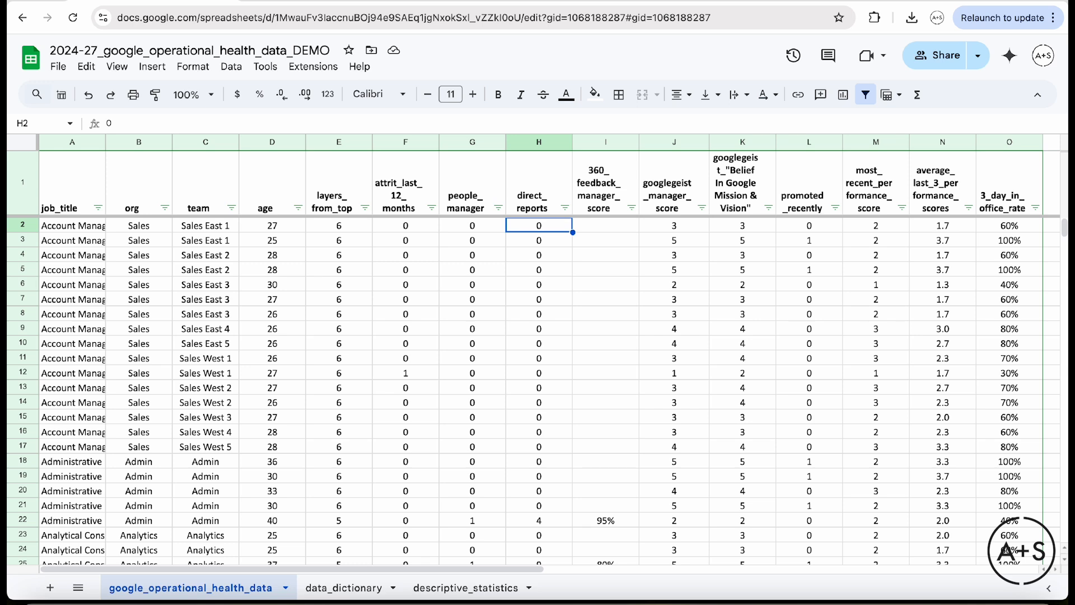
mouse_move(158, 214)
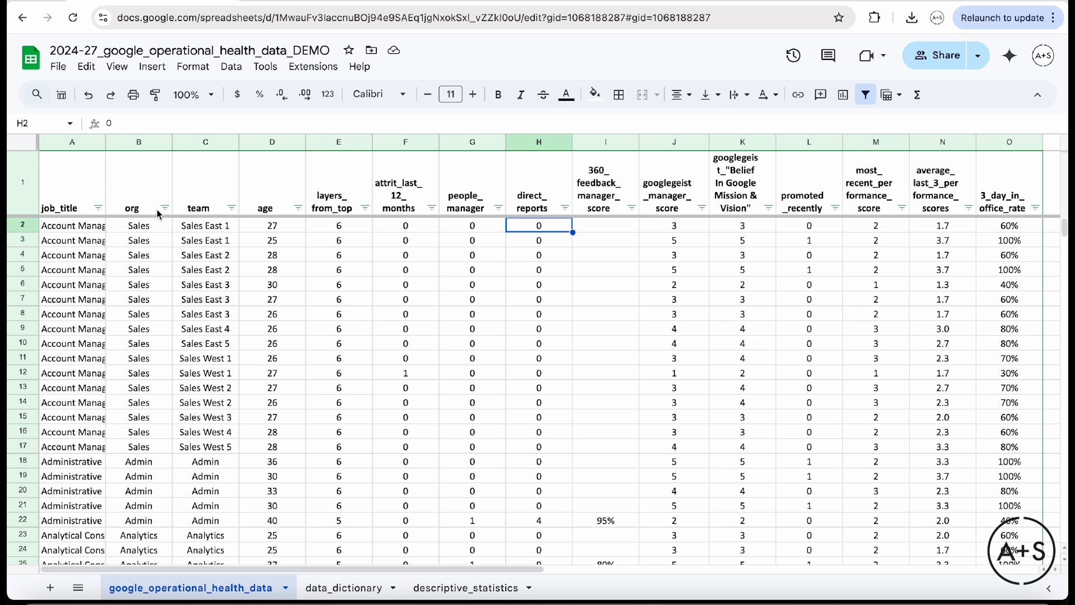
mouse_move(233, 275)
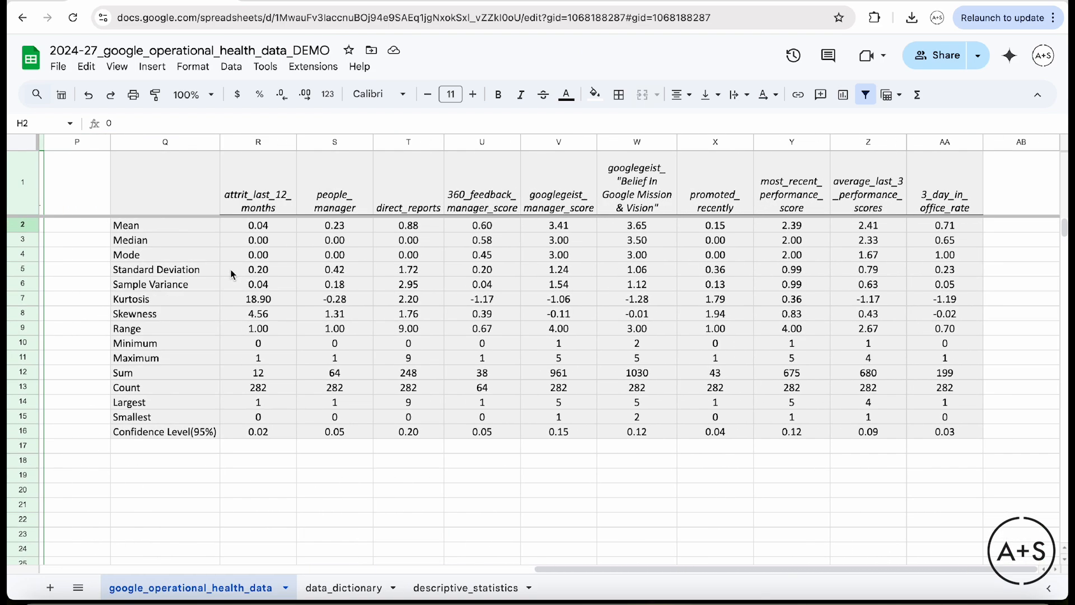
left_click(165, 181)
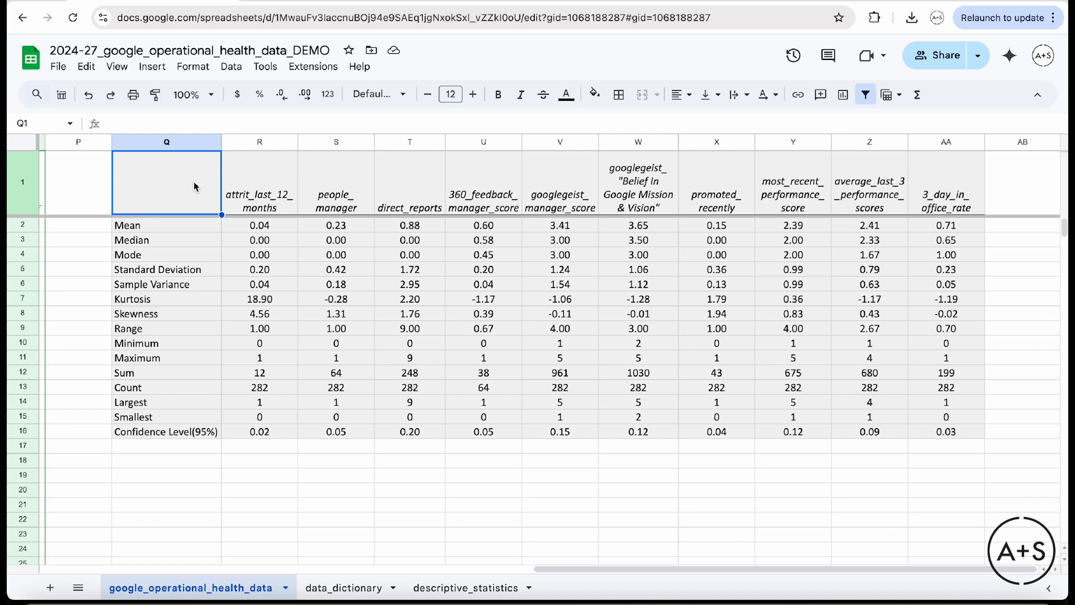
mouse_move(178, 218)
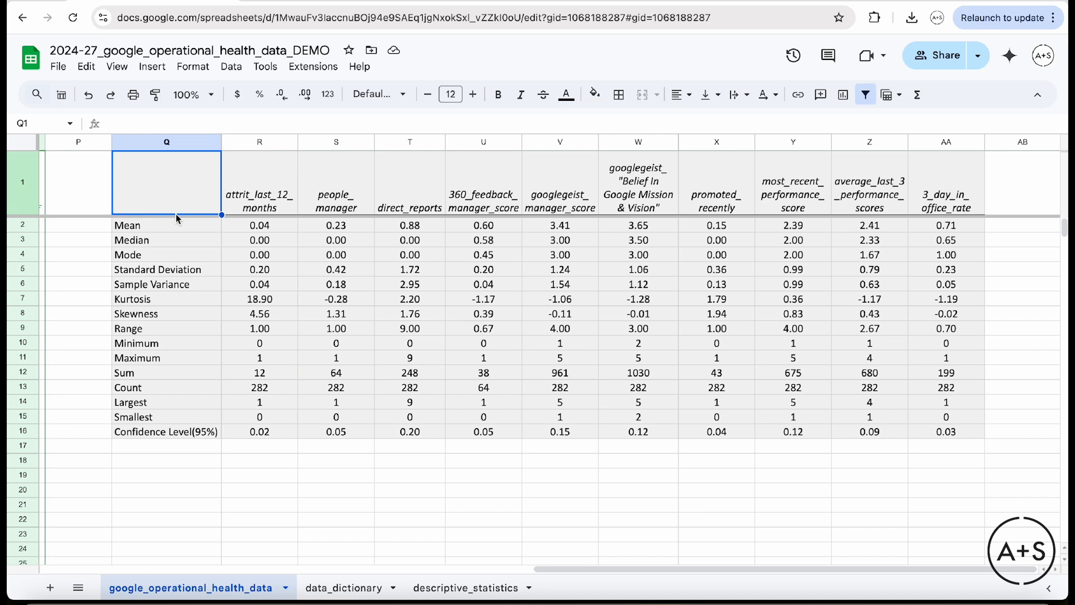
left_click_drag(165, 225, 165, 254)
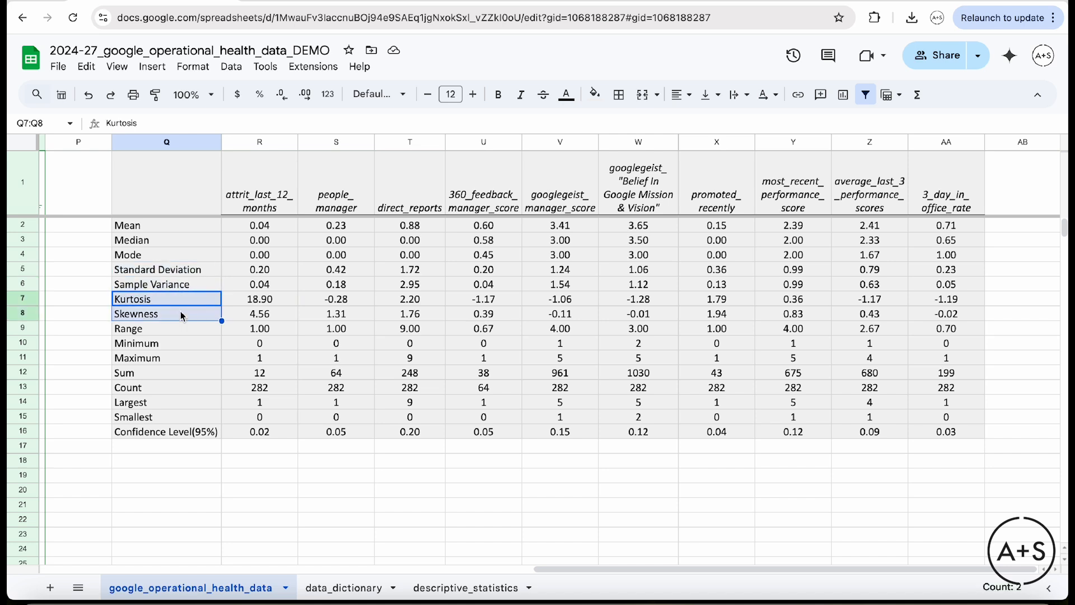
left_click(166, 327)
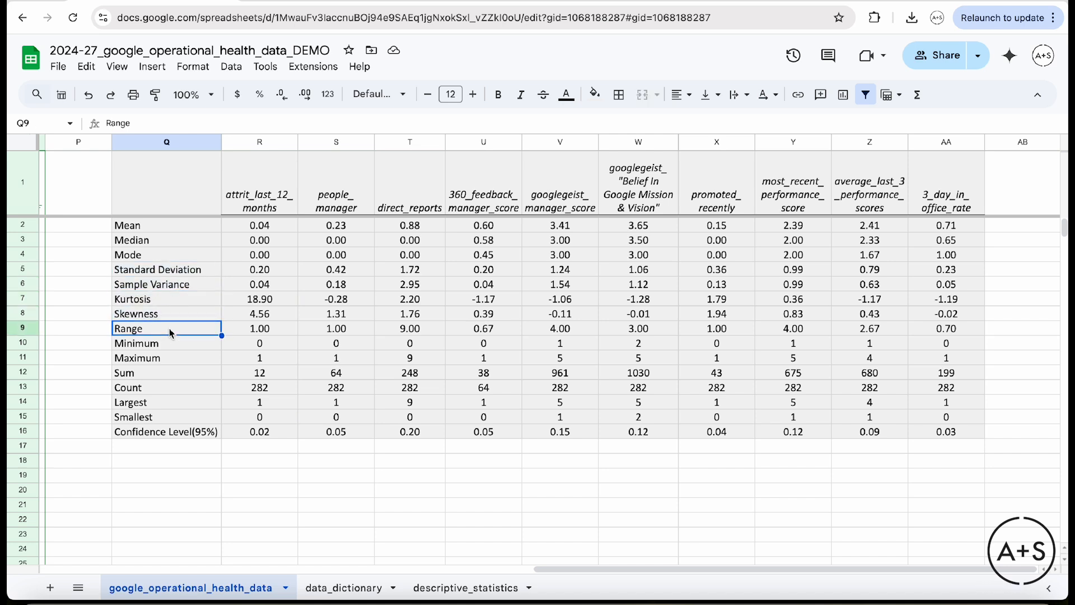
left_click(166, 357)
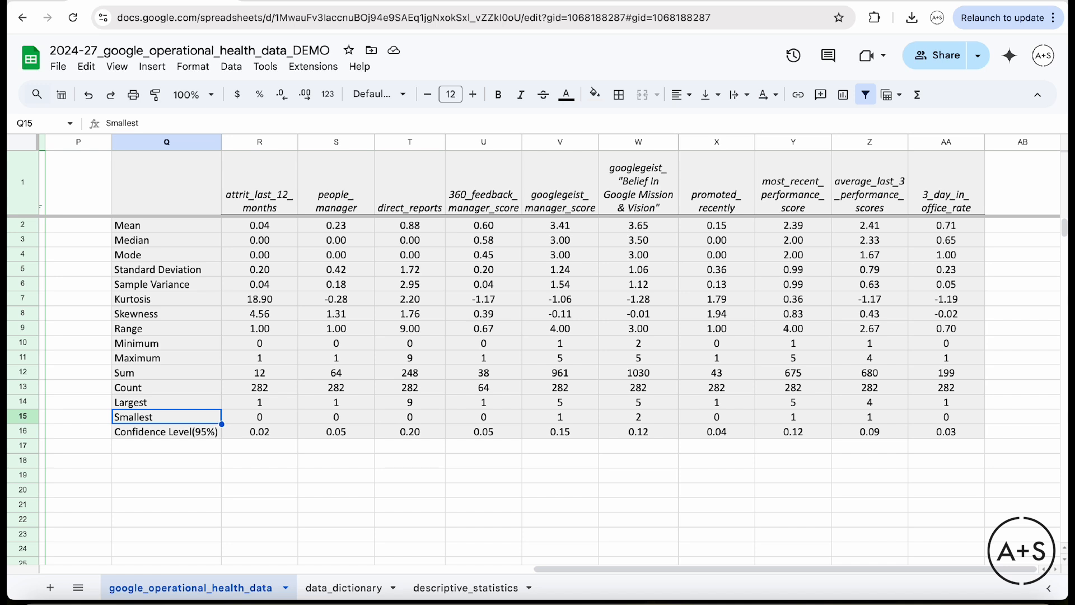
left_click(259, 225)
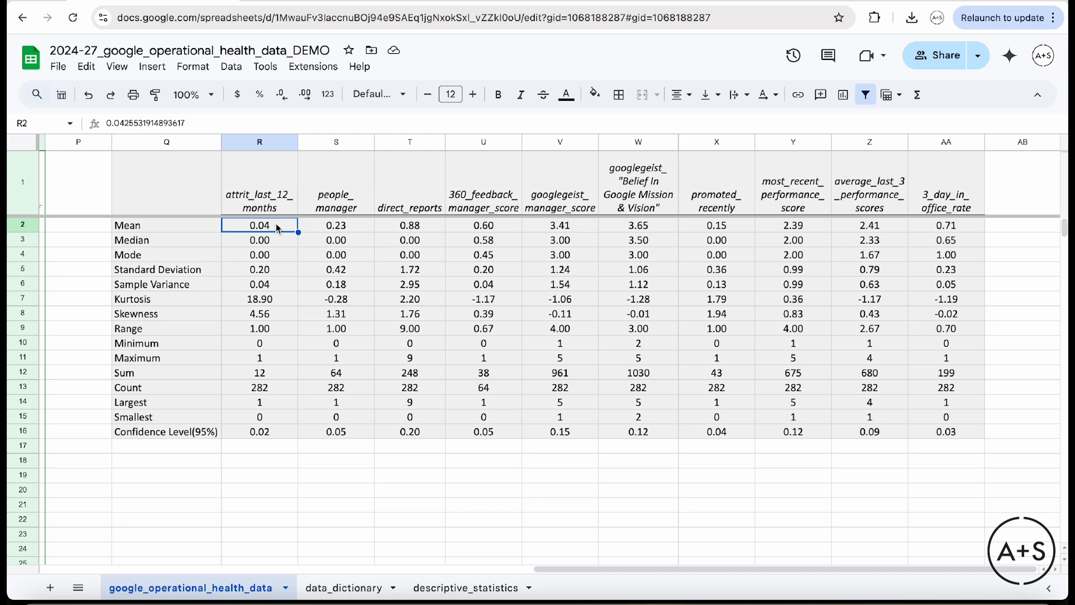
left_click(410, 225)
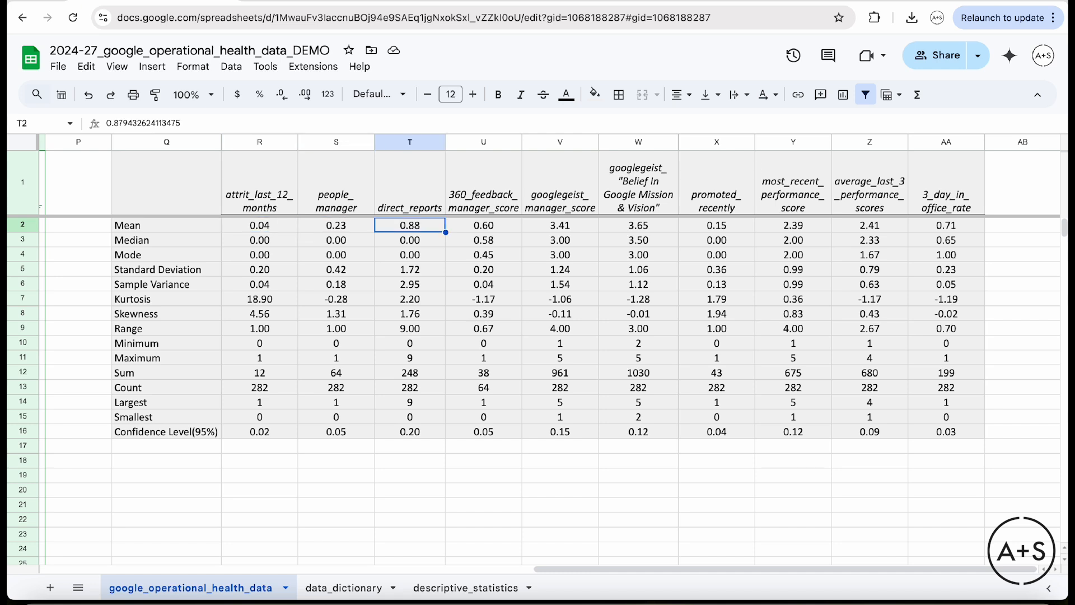
left_click(409, 182)
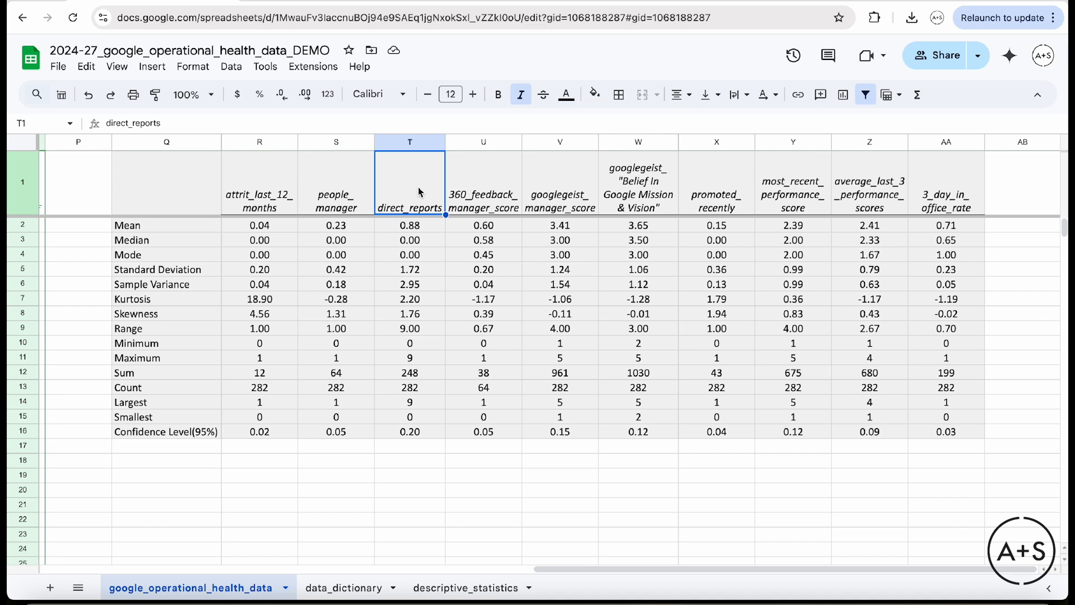
left_click(409, 225)
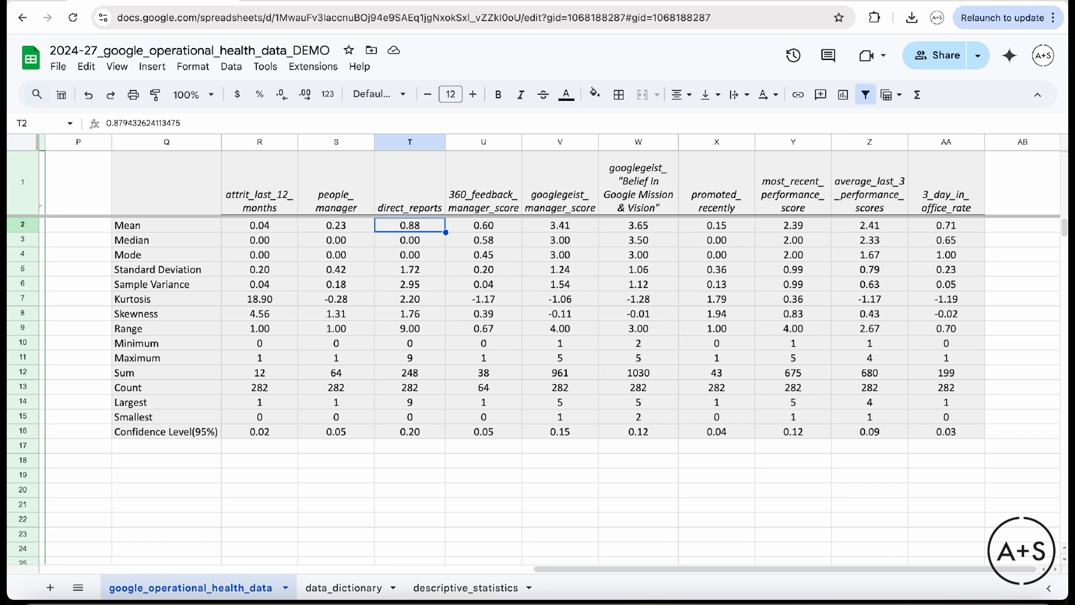
left_click(409, 327)
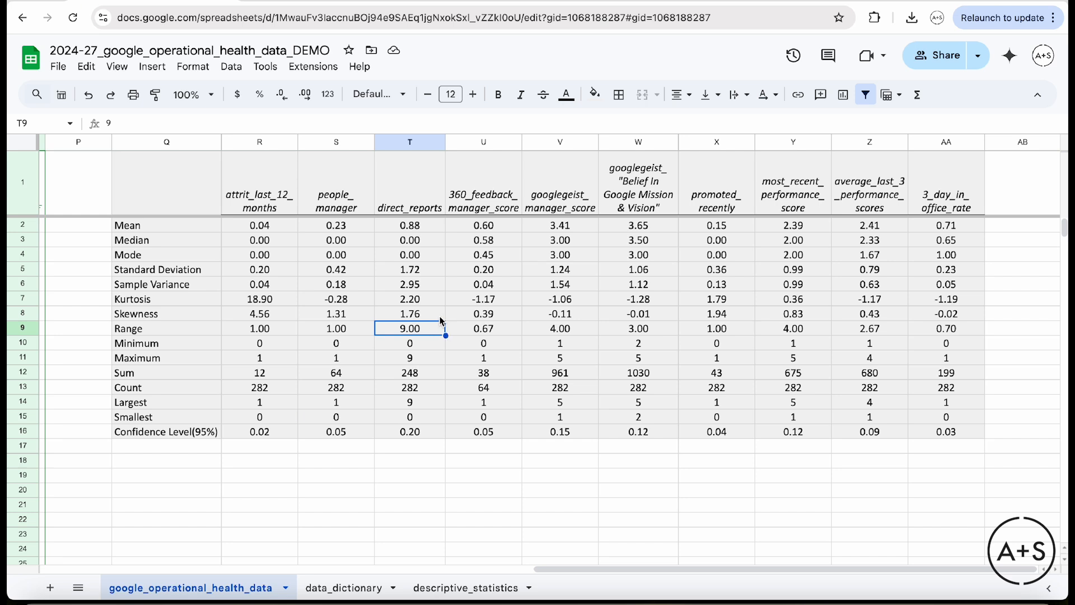
left_click(409, 313)
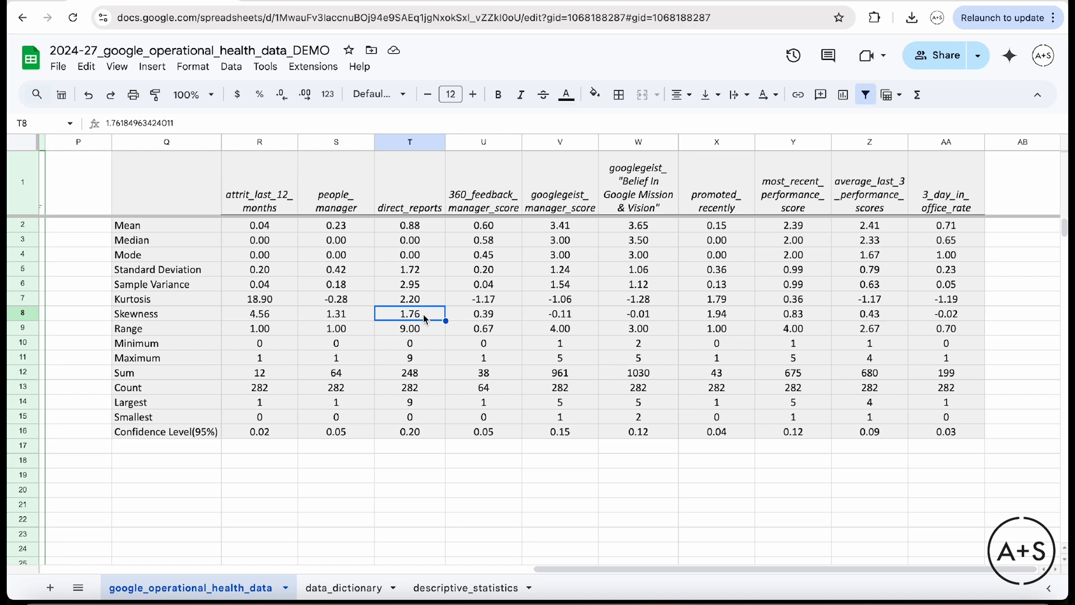
left_click(409, 299)
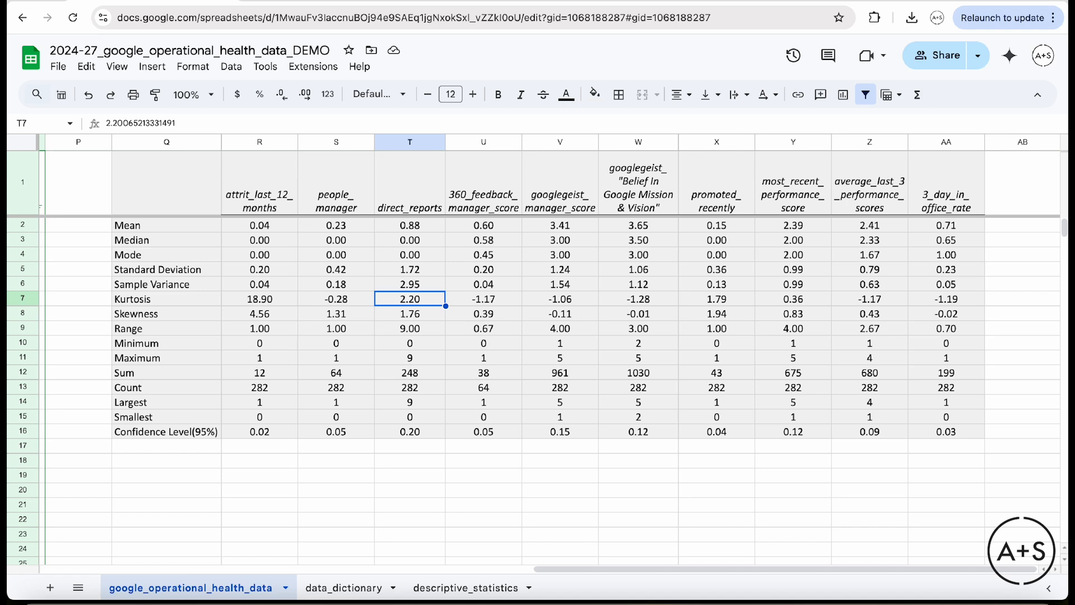
left_click(559, 186)
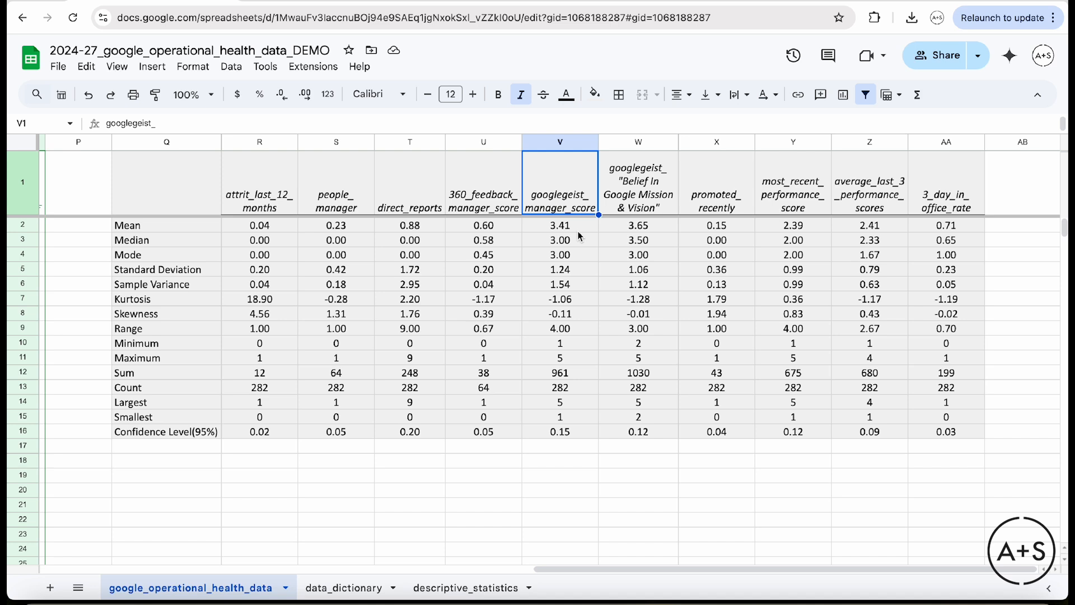
left_click(559, 225)
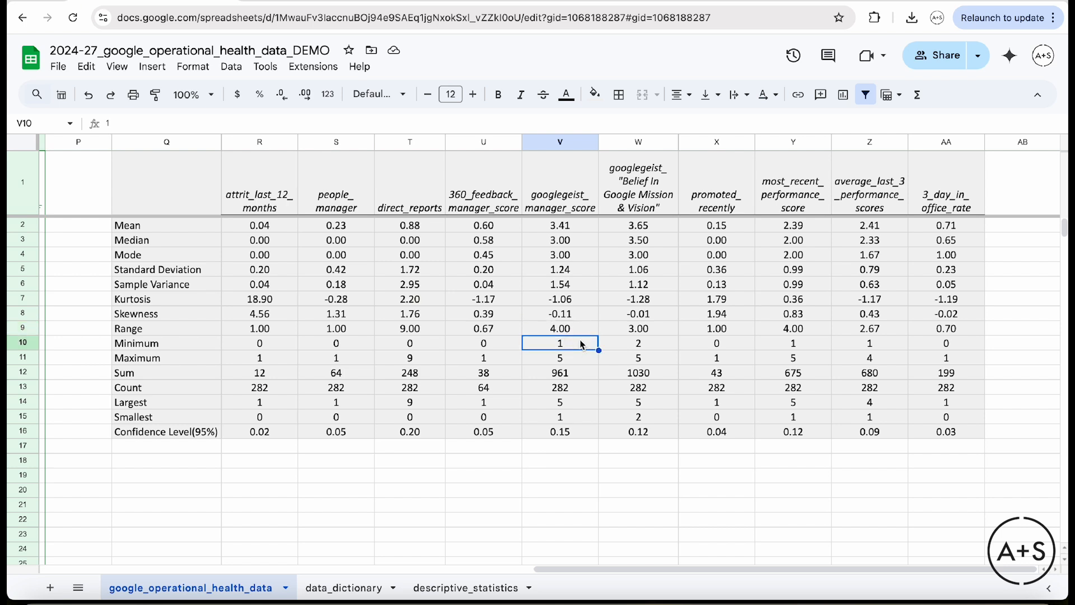
left_click(559, 357)
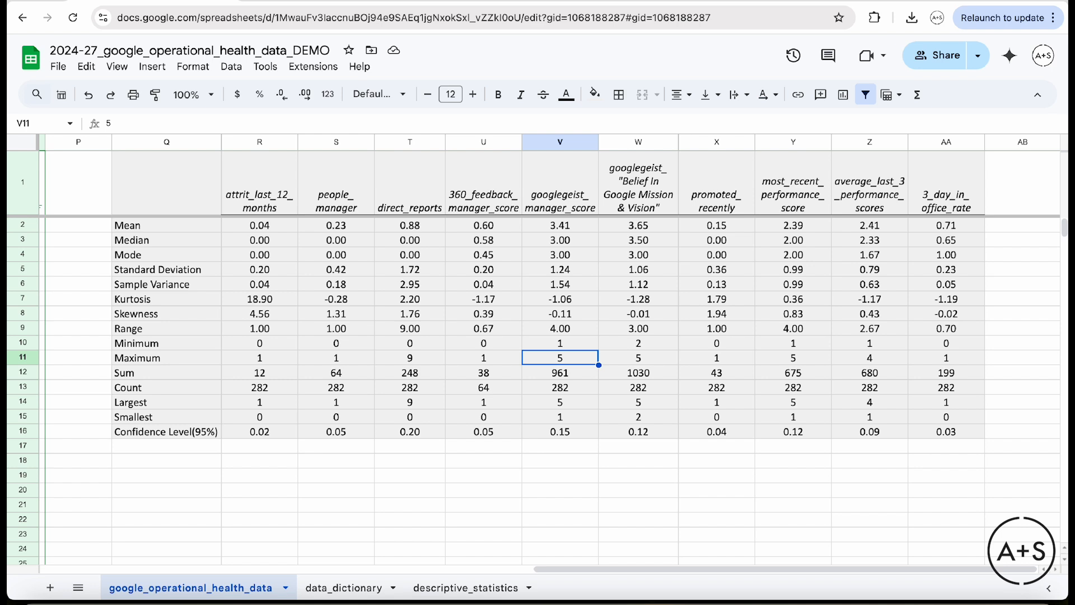
mouse_move(574, 232)
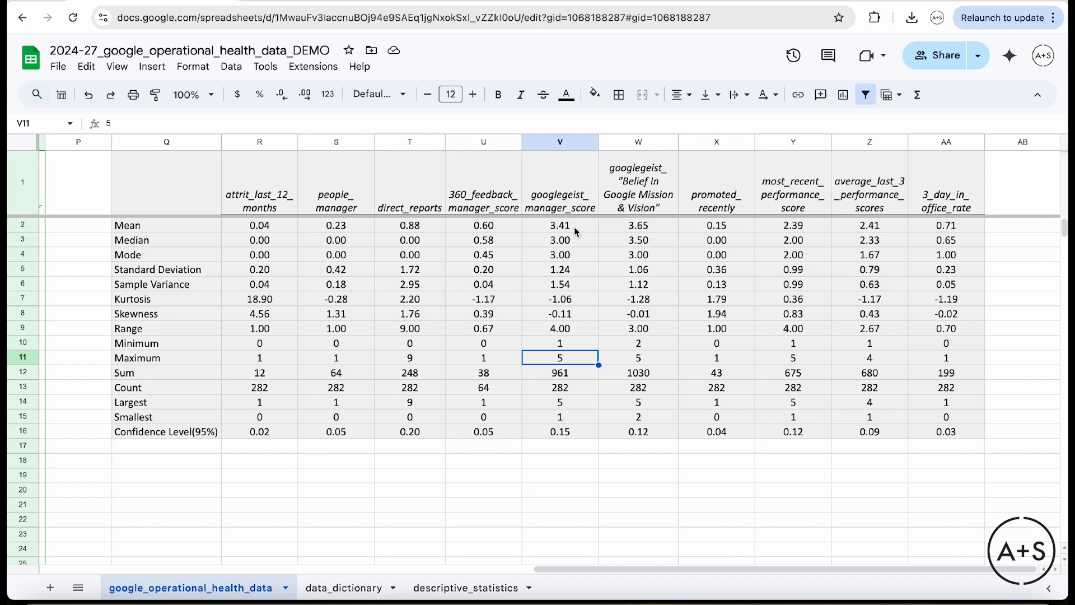
left_click(559, 225)
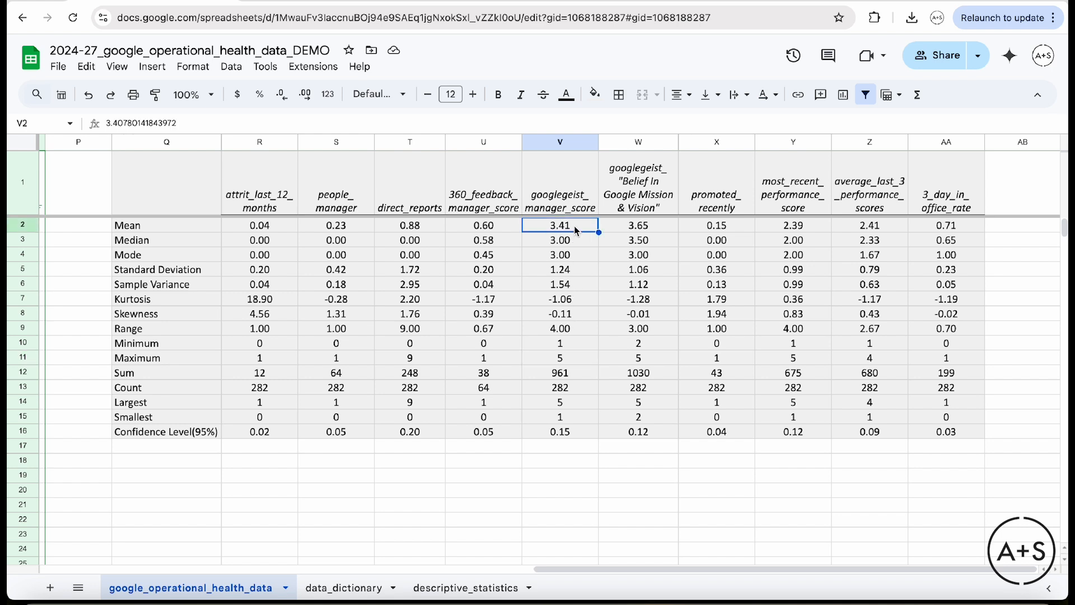
left_click(559, 269)
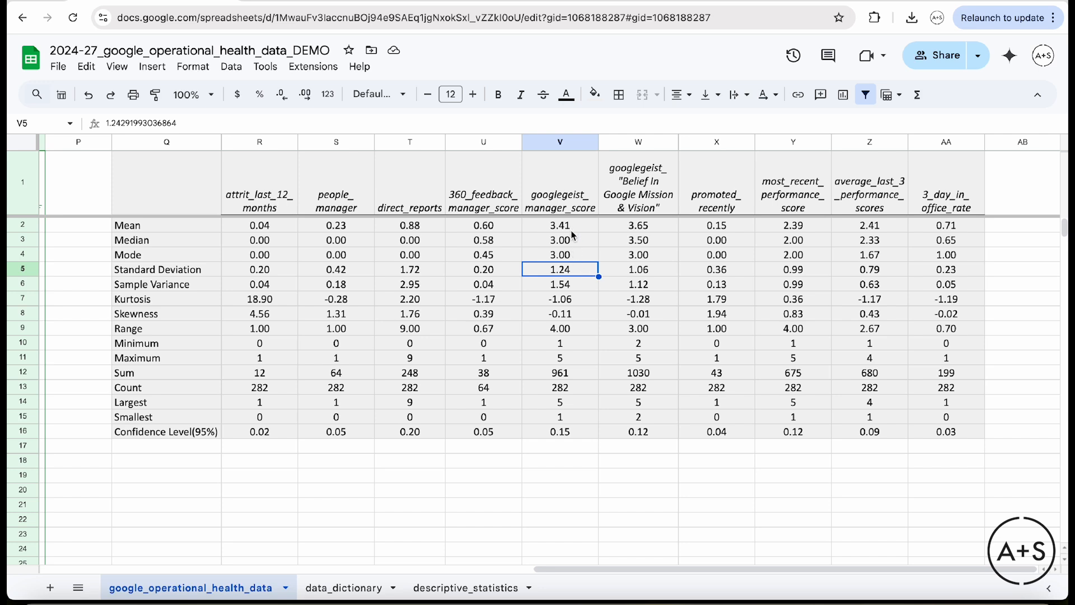
mouse_move(591, 262)
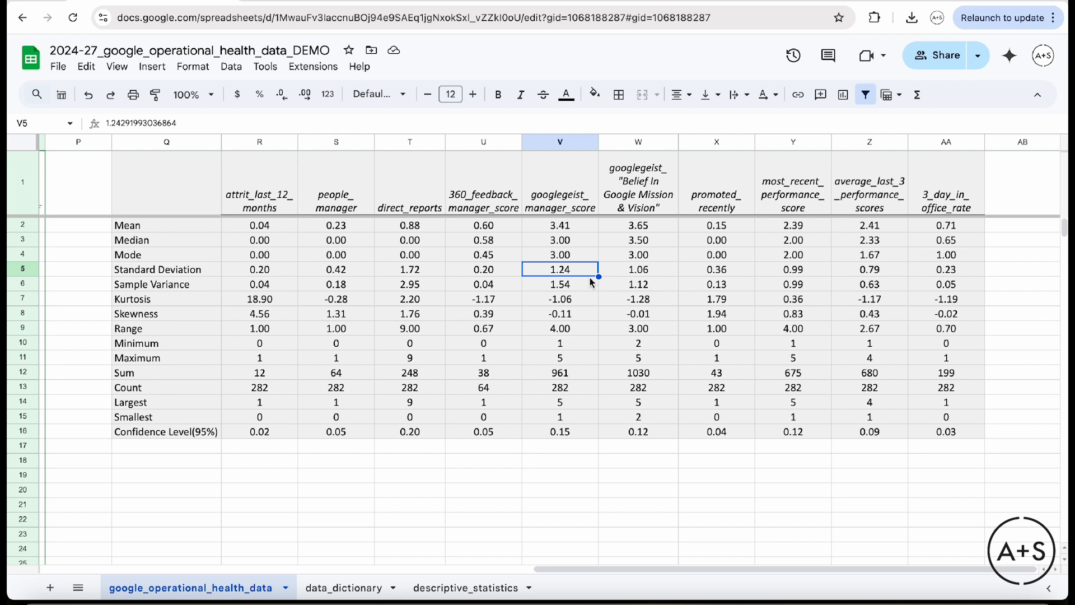
mouse_move(591, 347)
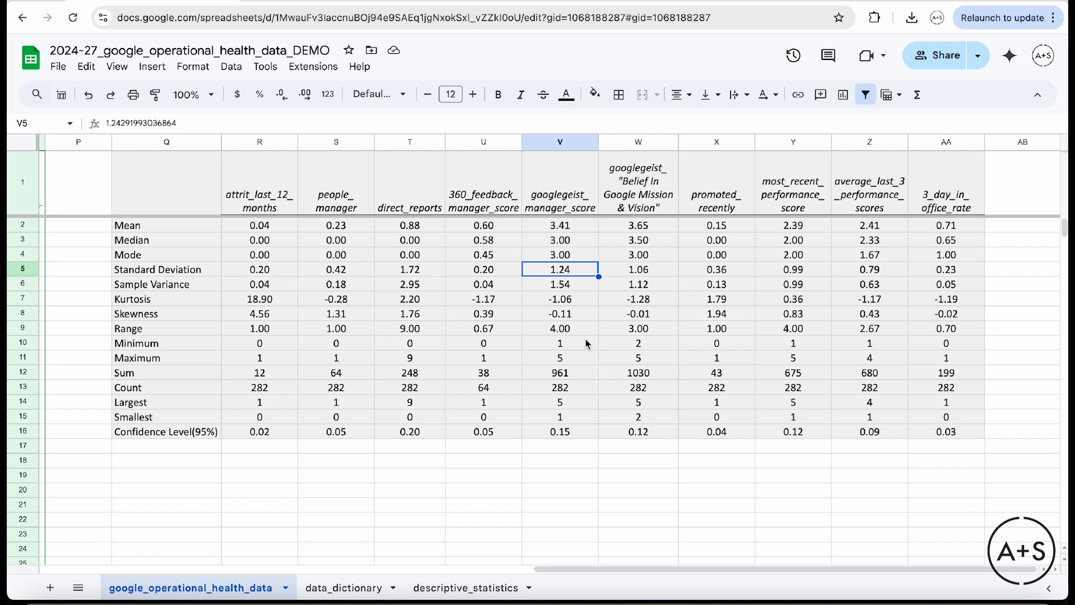
mouse_move(660, 209)
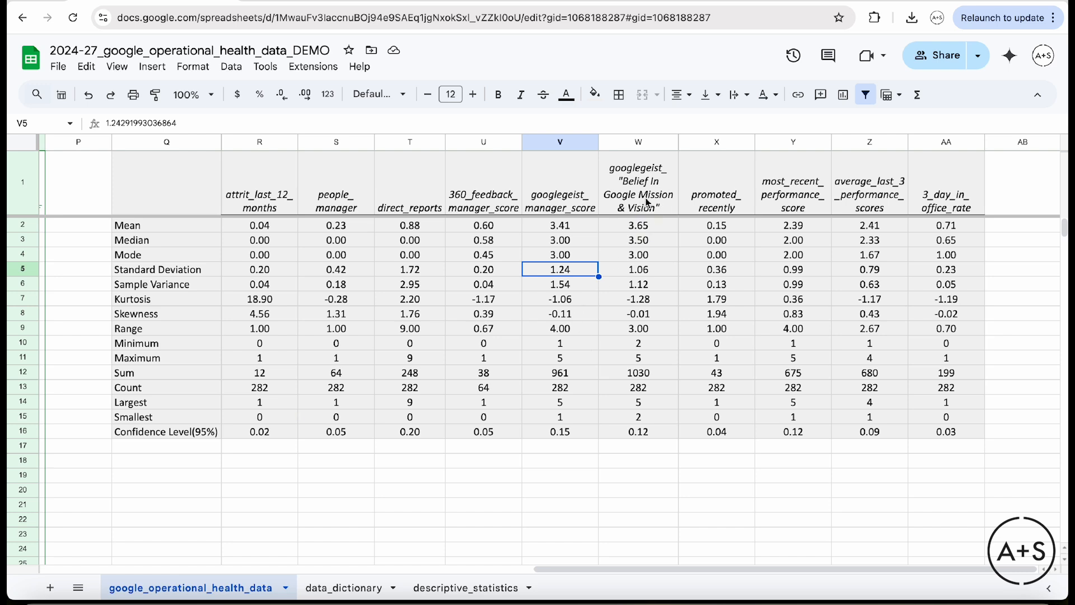
mouse_move(657, 232)
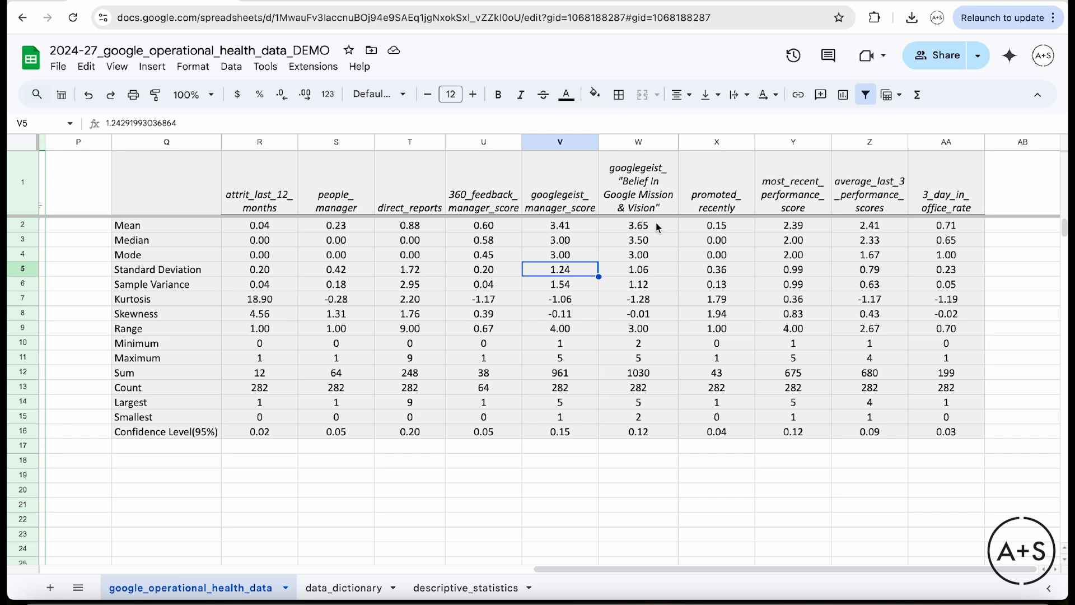
left_click(637, 183)
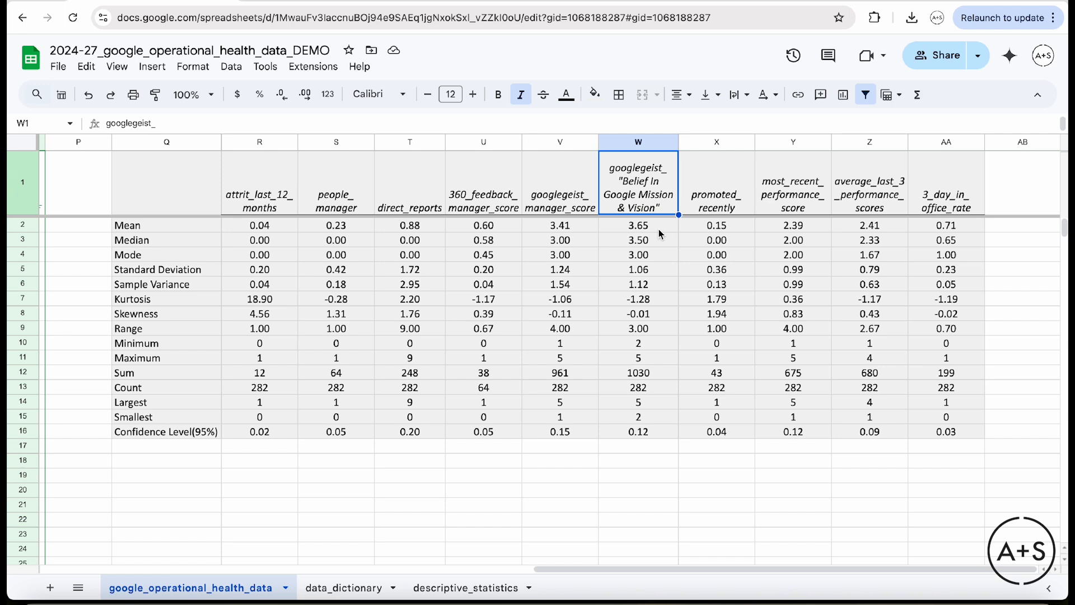
mouse_move(653, 351)
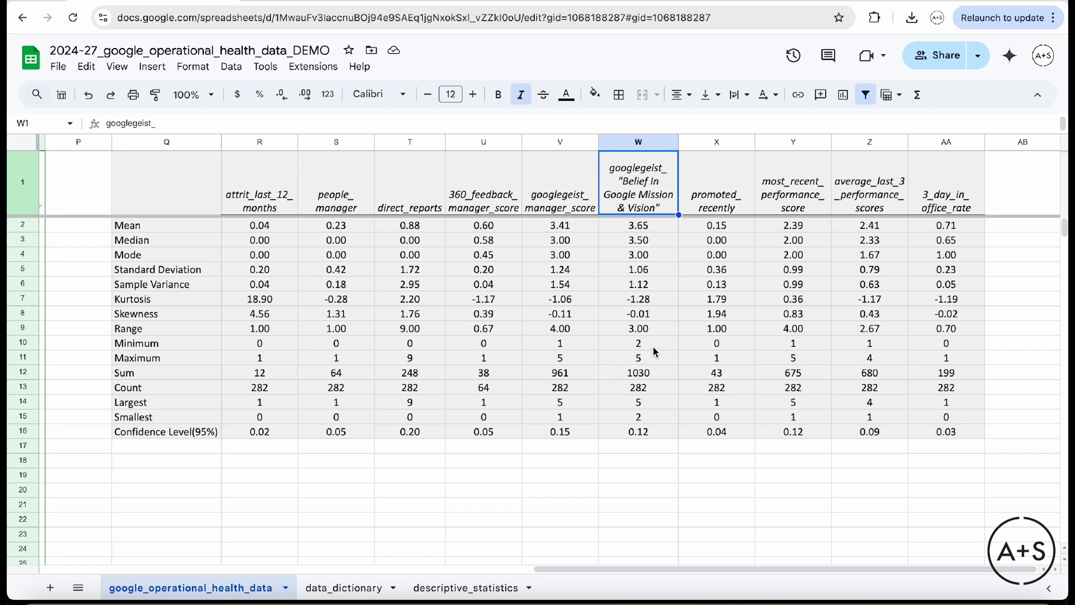
left_click(638, 358)
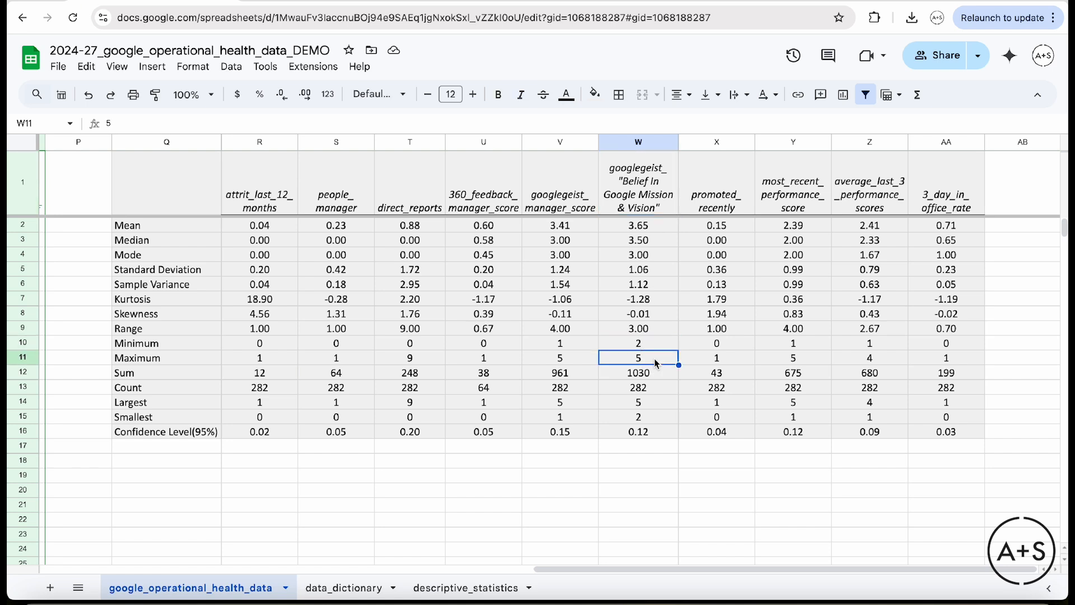
left_click(637, 342)
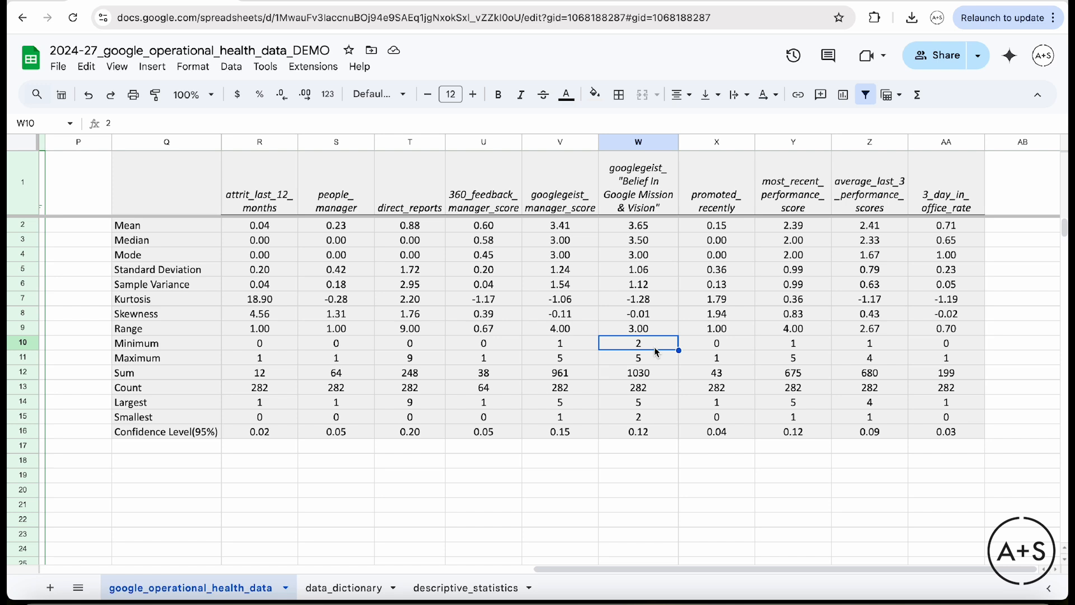
left_click(637, 225)
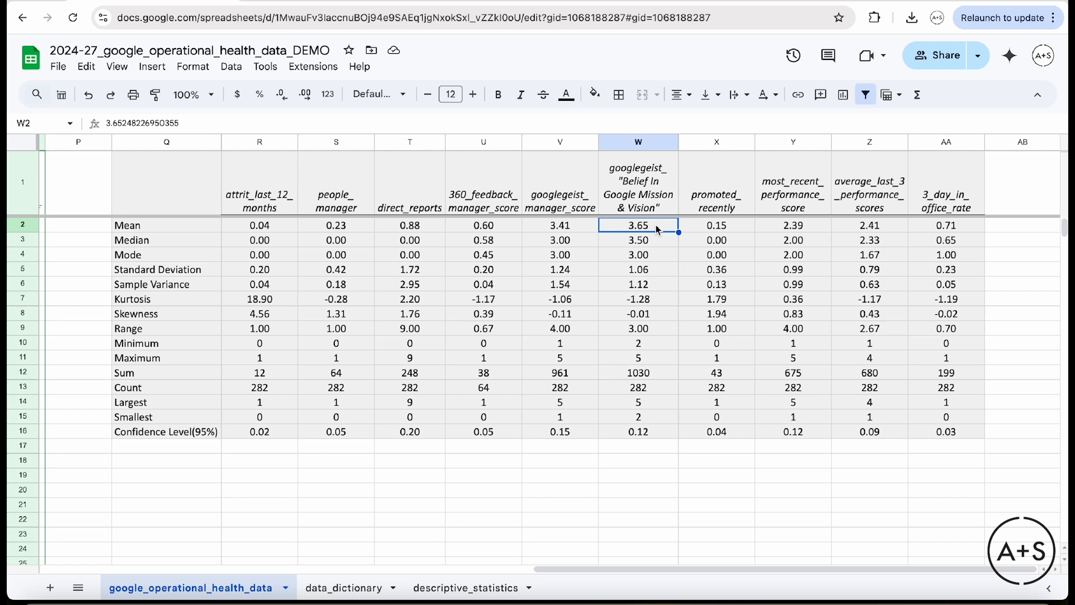
mouse_move(662, 281)
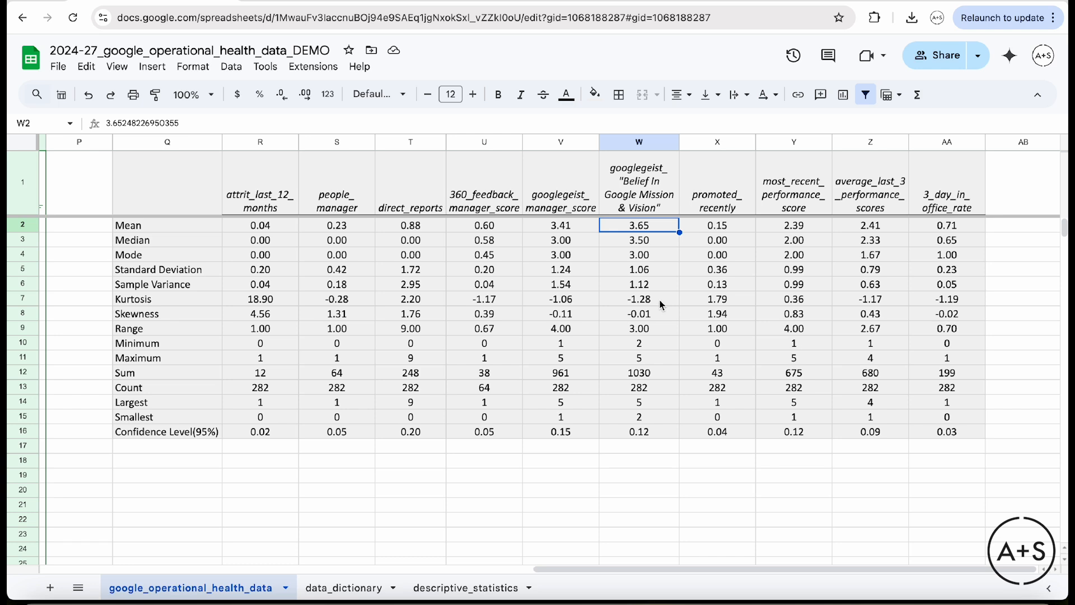
left_click(637, 298)
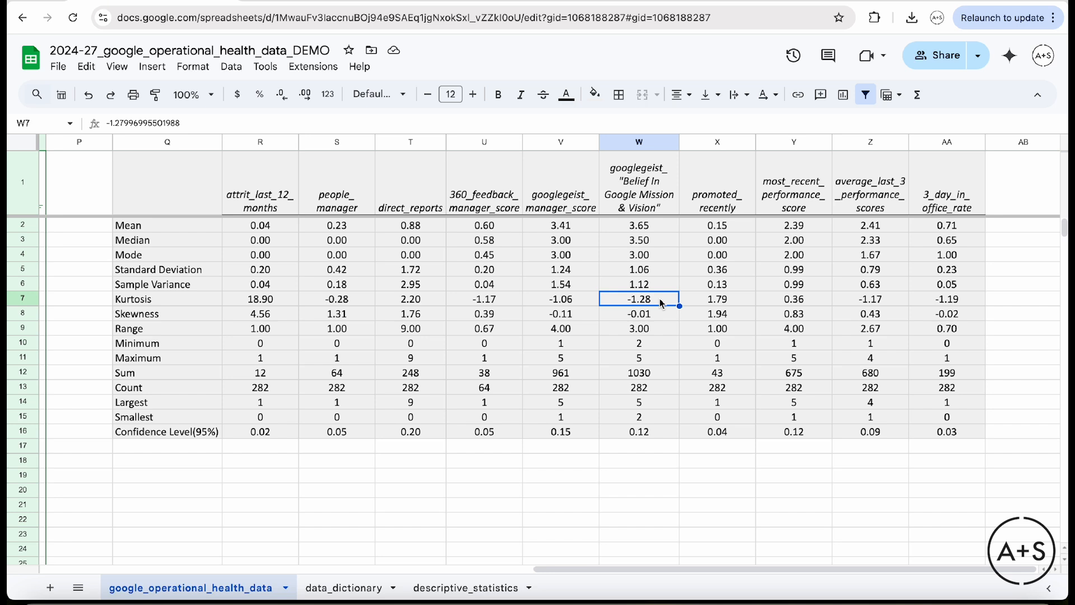
left_click(638, 314)
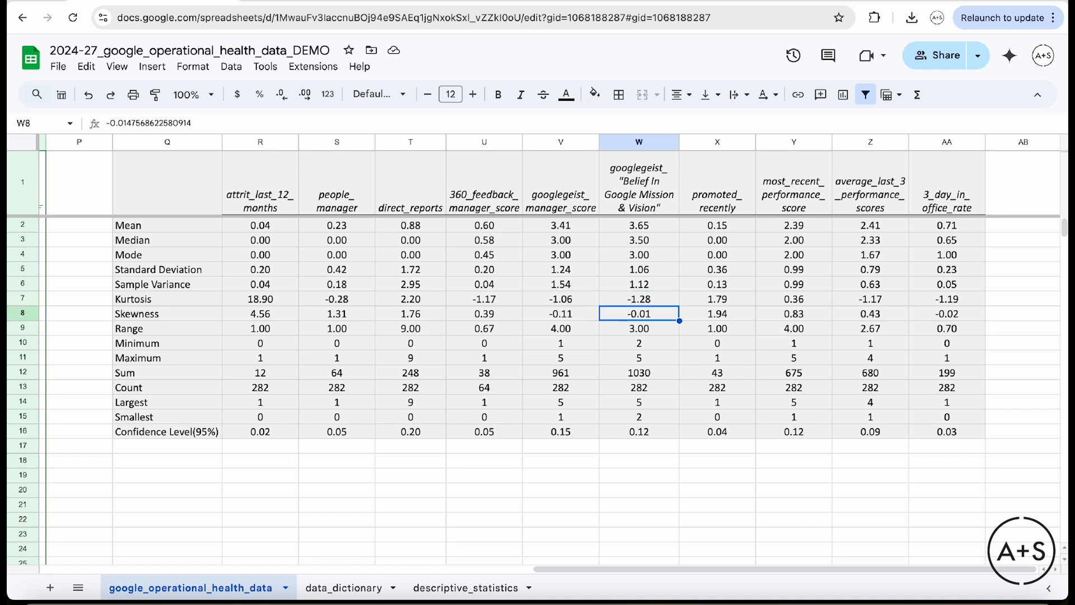